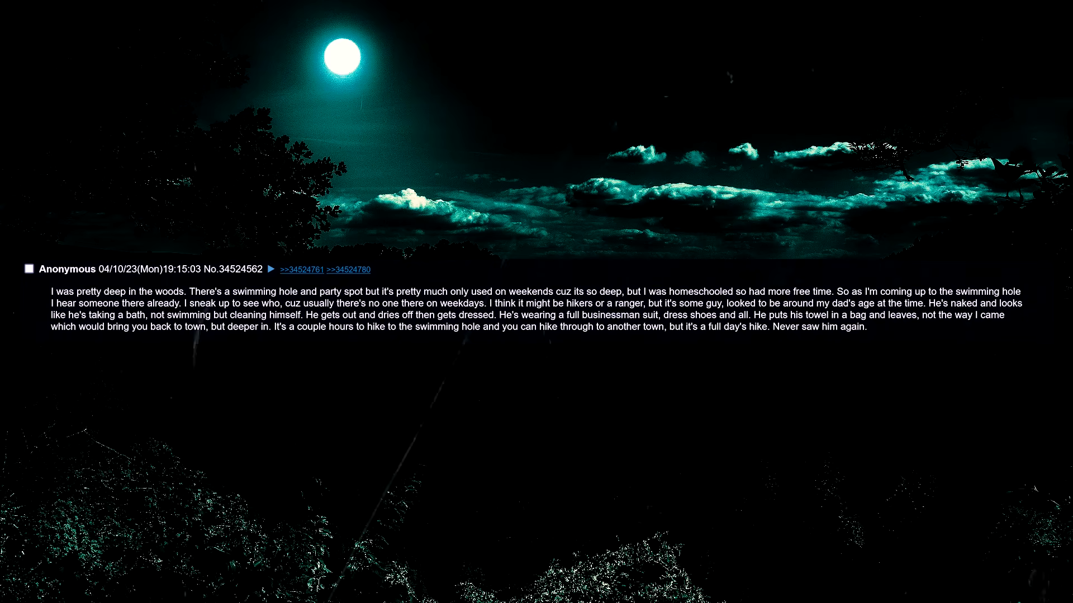
scroll(down, 3)
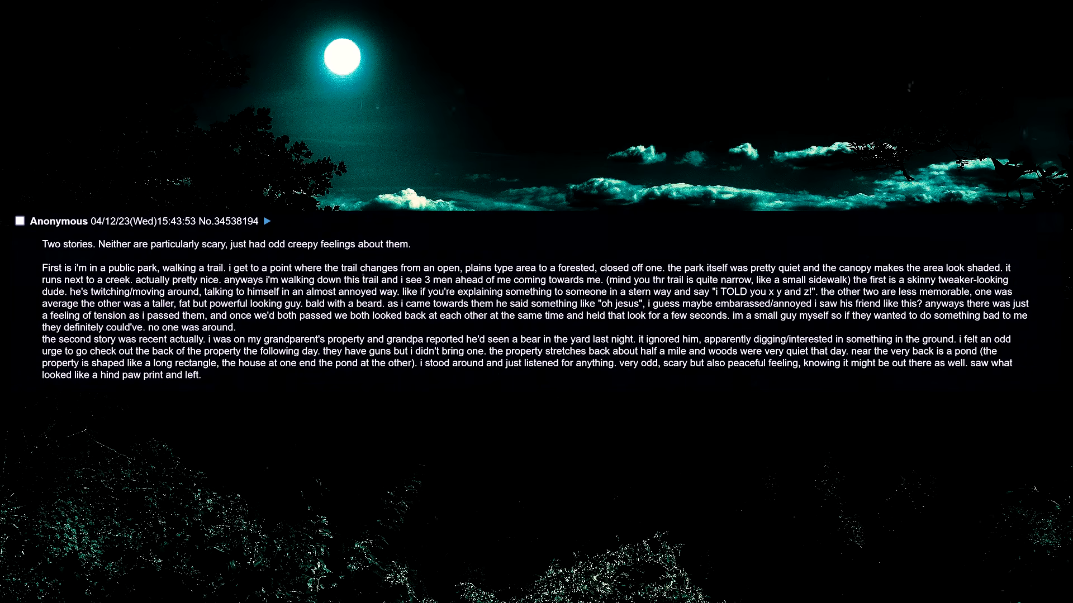
scroll(down, 3)
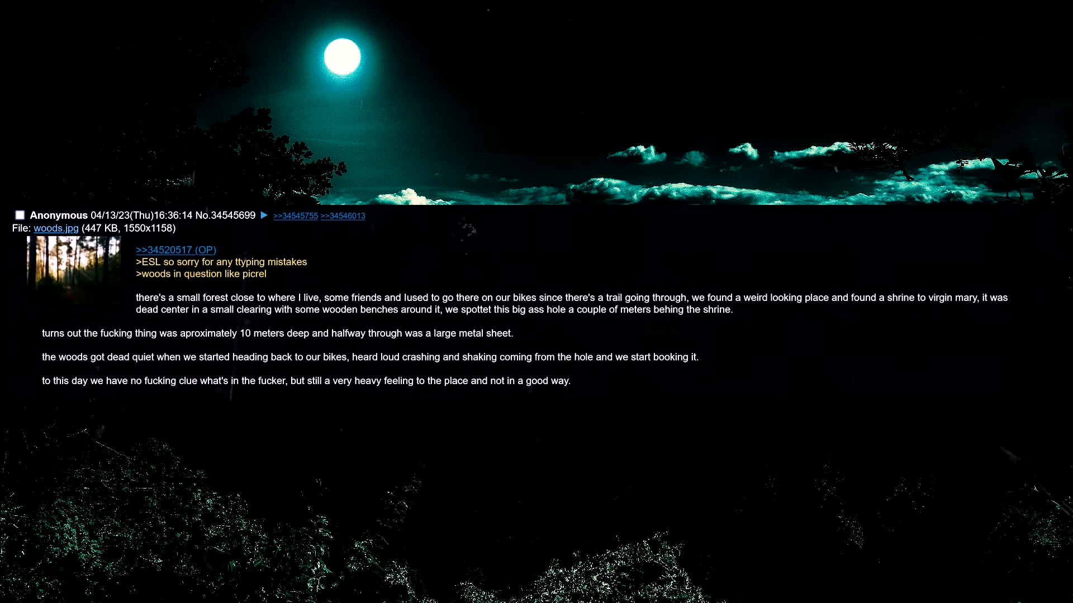
scroll(down, 3)
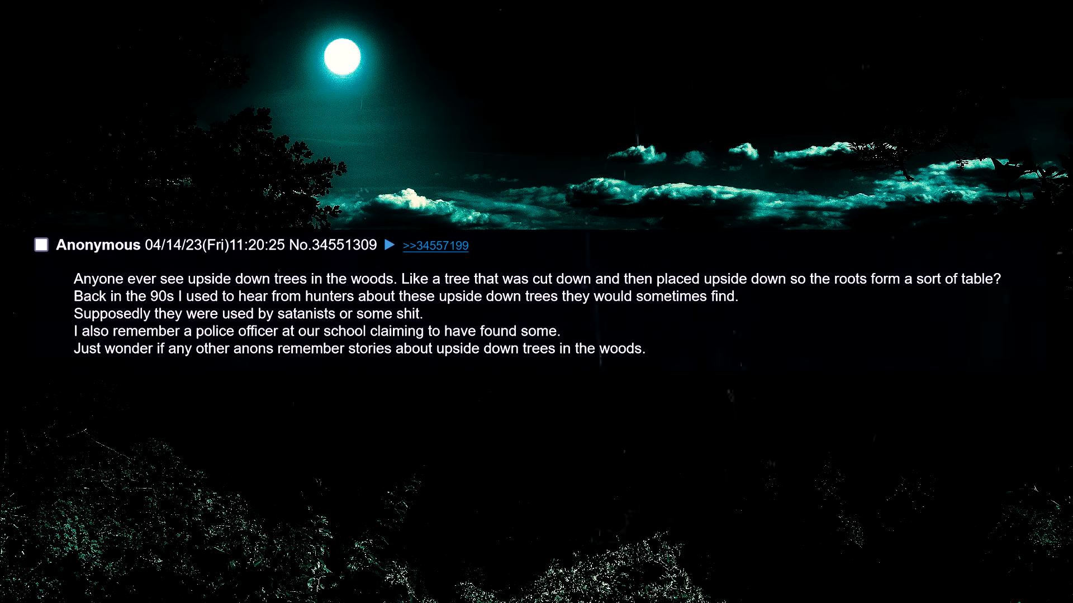
scroll(down, 3)
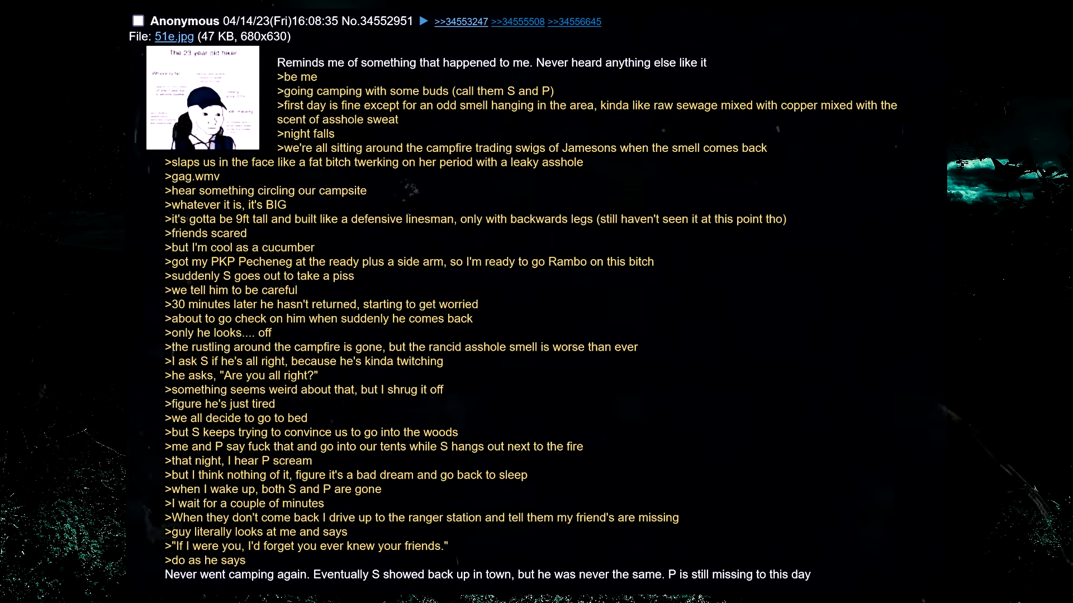